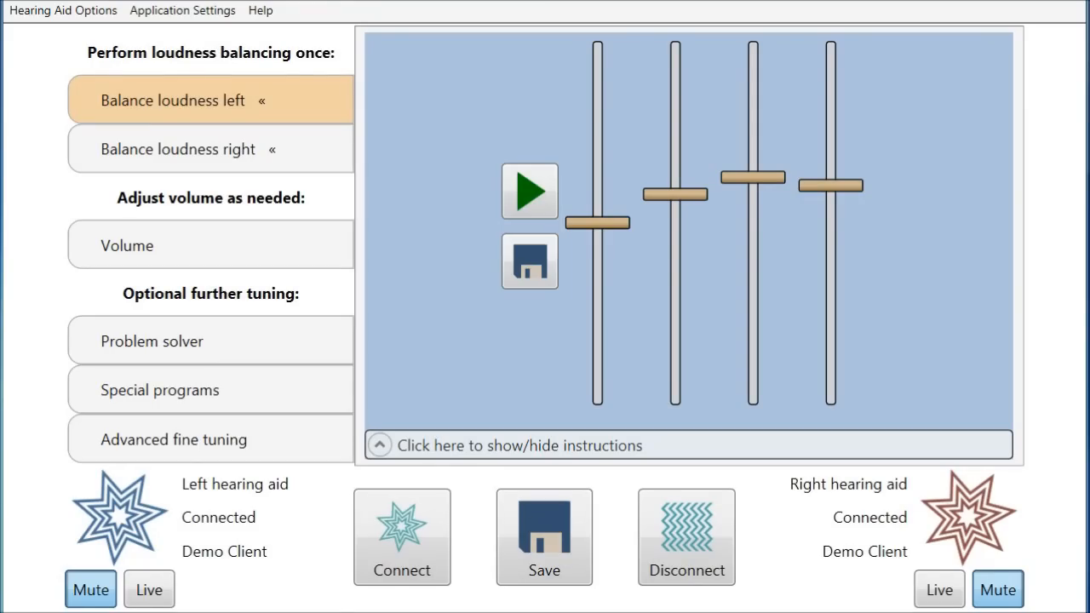
pyautogui.moveTo(150, 111)
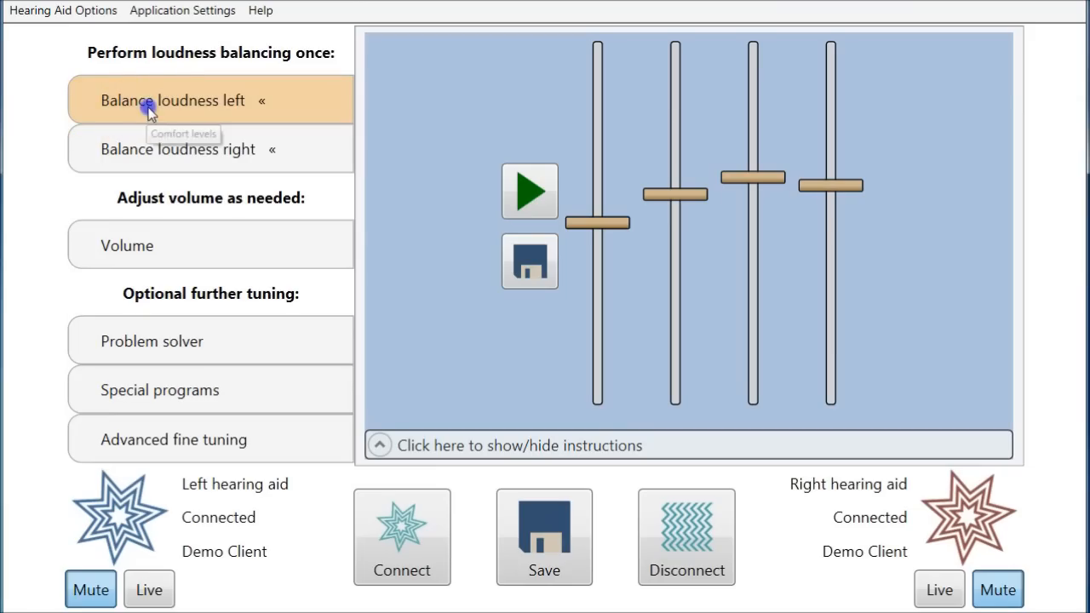
pyautogui.moveTo(15, 122)
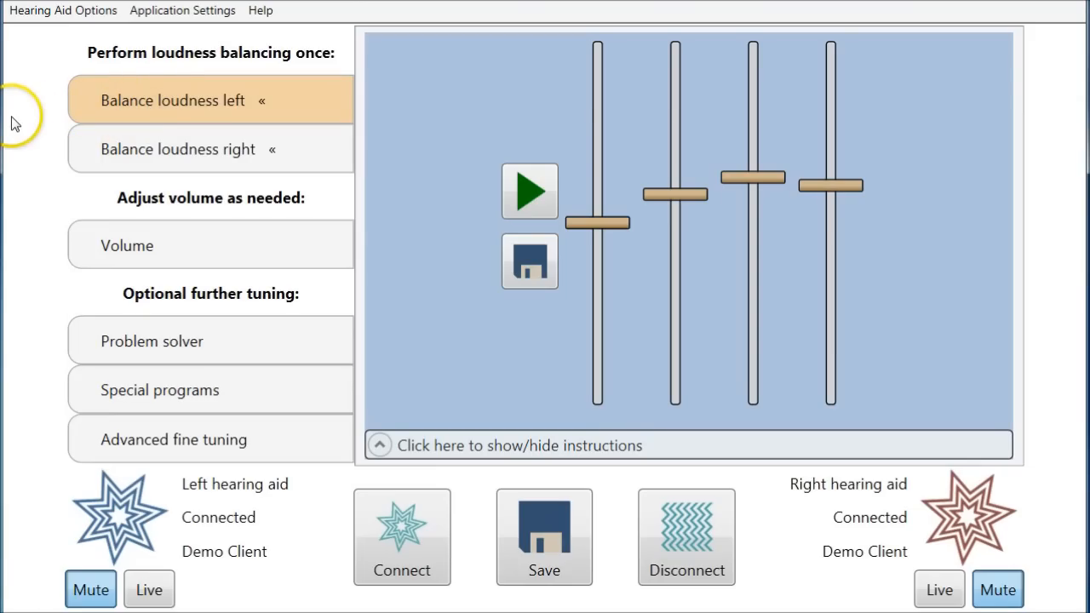
pyautogui.moveTo(19, 126)
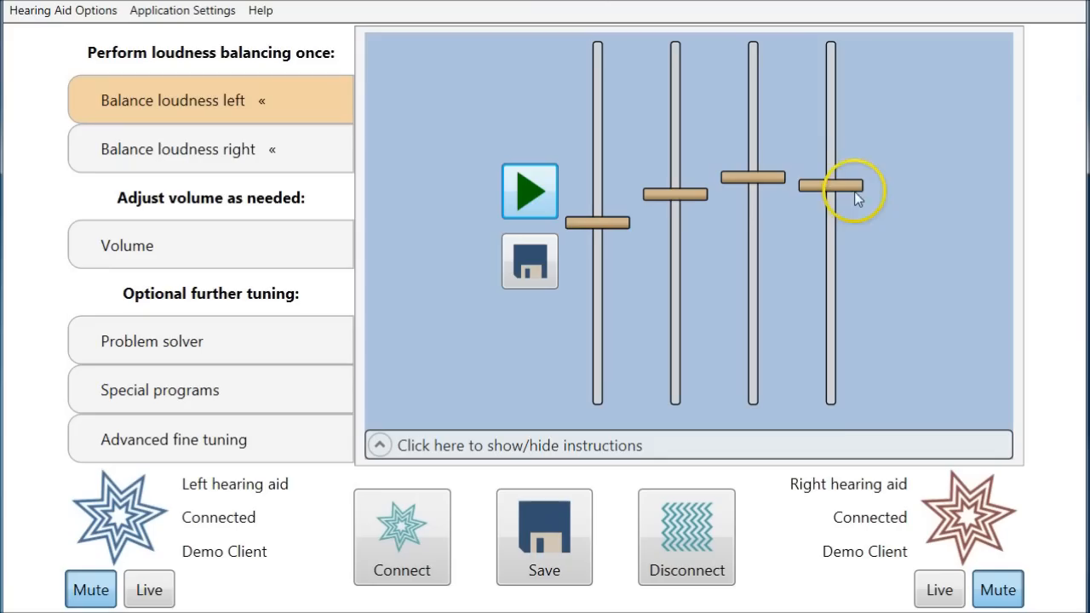
# - Lower the last chime slightly, play the chimes, then raise the 1500 Hz chime noticeably
pyautogui.moveTo(831, 186); pyautogui.dragTo(848, 208)
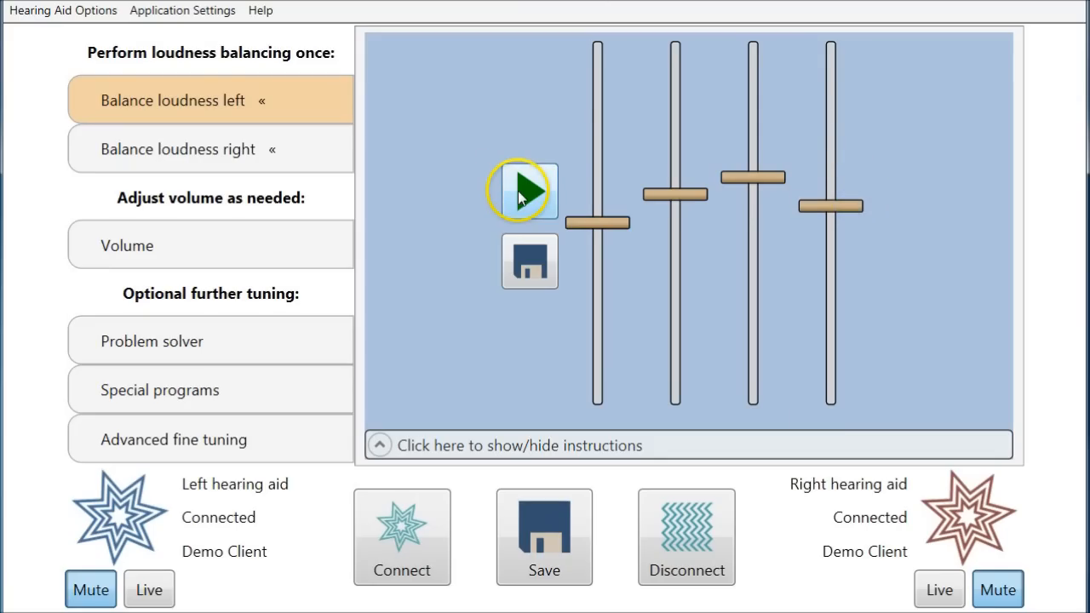
pyautogui.click(525, 191)
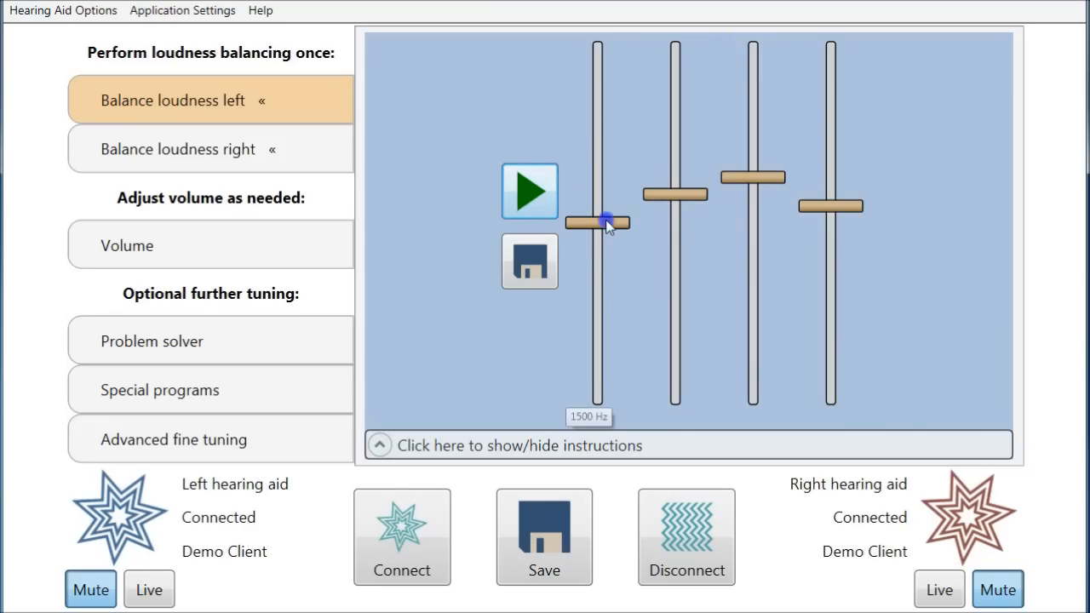
pyautogui.moveTo(596, 225); pyautogui.dragTo(596, 176)
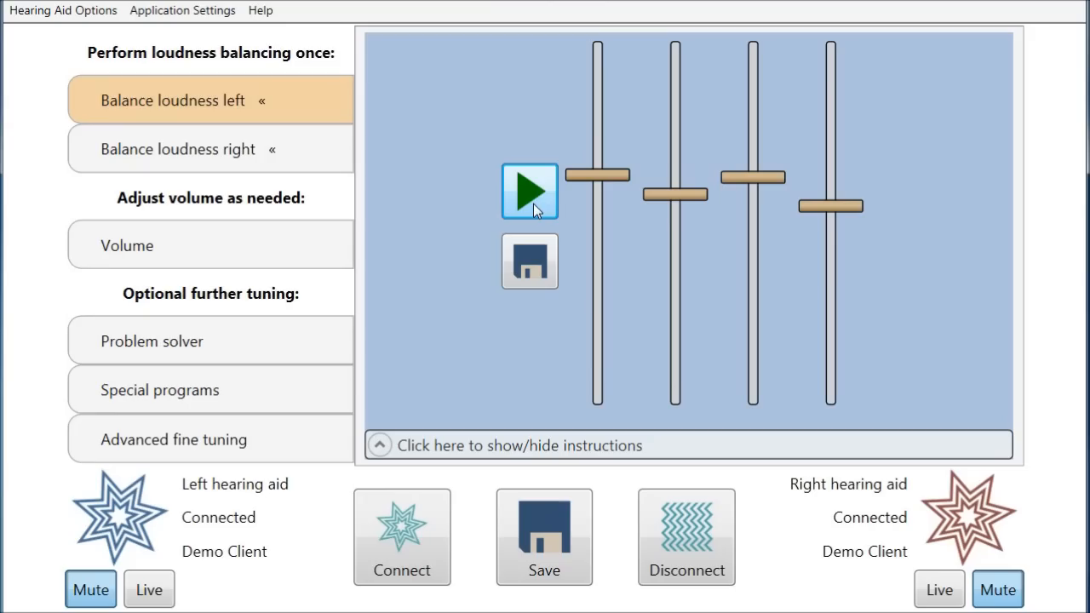
pyautogui.moveTo(536, 217)
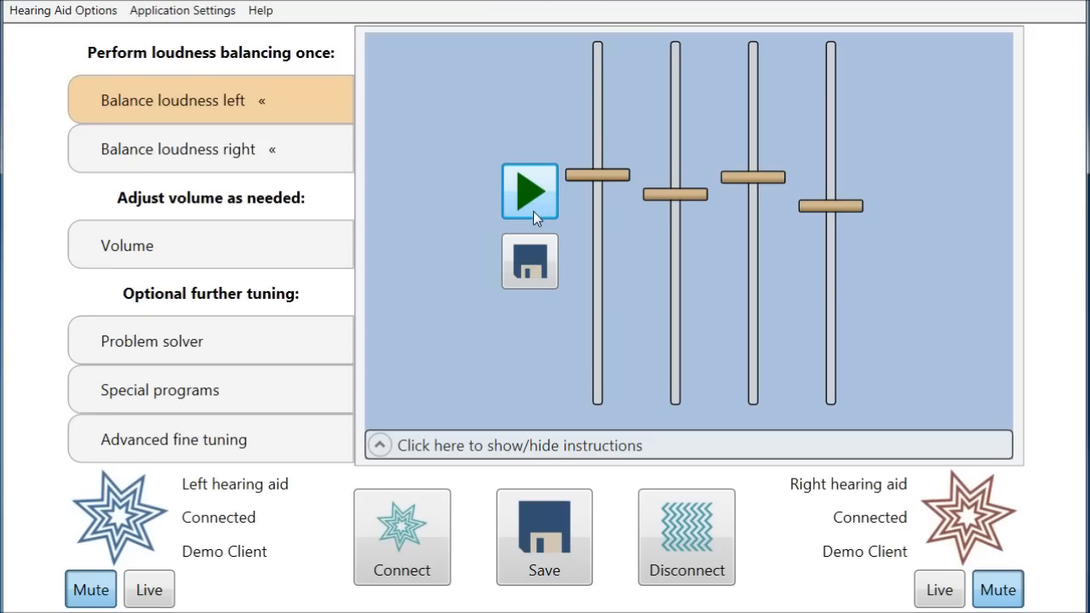